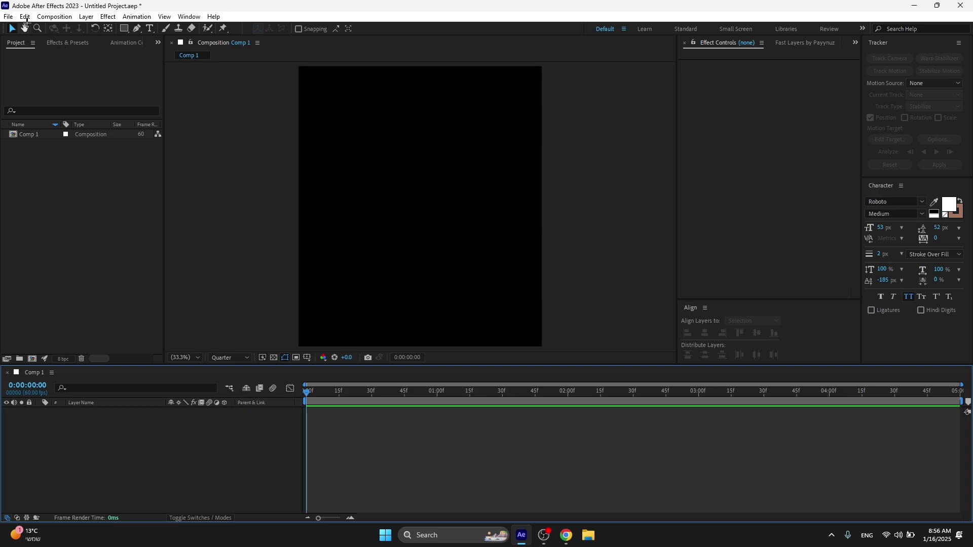
Open Edit > Preferences > General from the menu bar.
{"action": "left_click", "coordinate": [30, 16]}
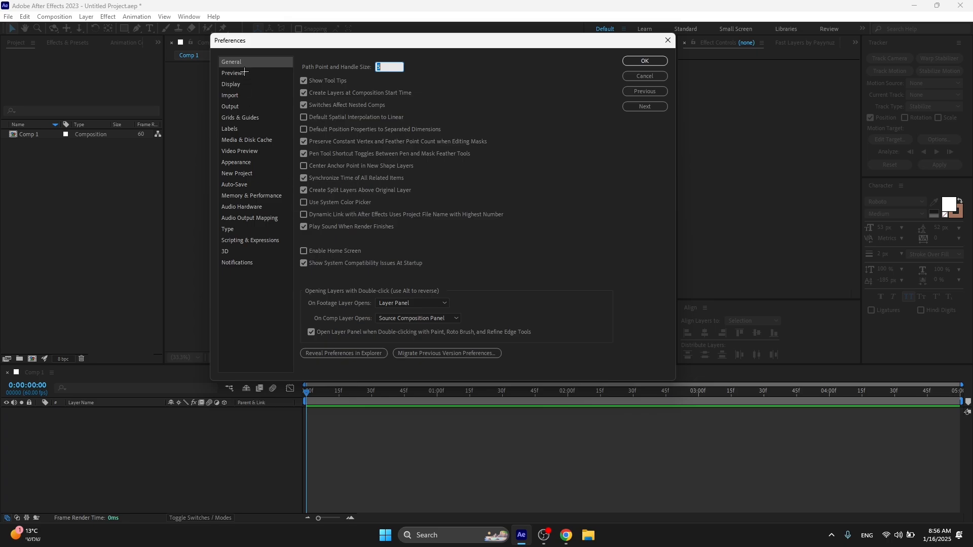
Show the Previews preferences and keep Adaptive Resolution Limit at 1/16.
{"action": "left_click", "coordinate": [234, 72]}
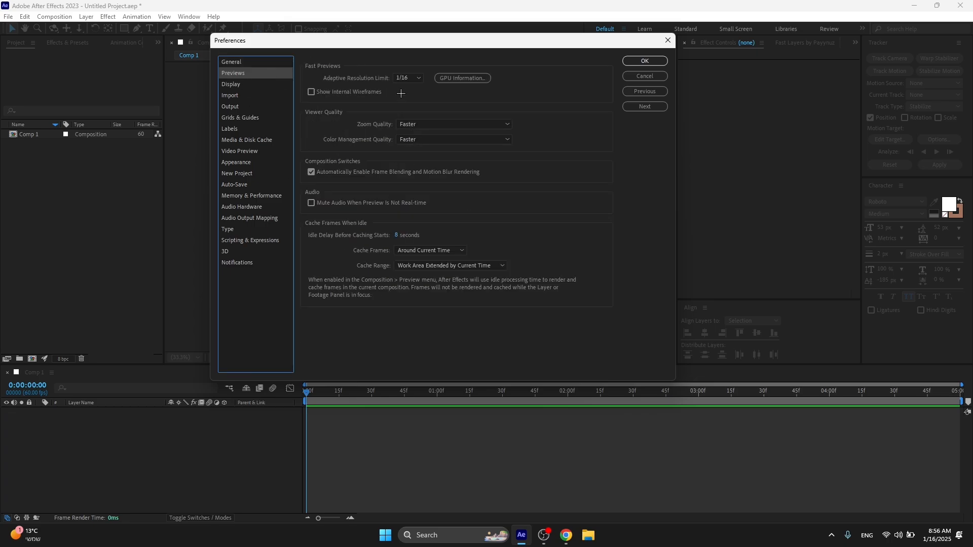
{"action": "left_click", "coordinate": [407, 77]}
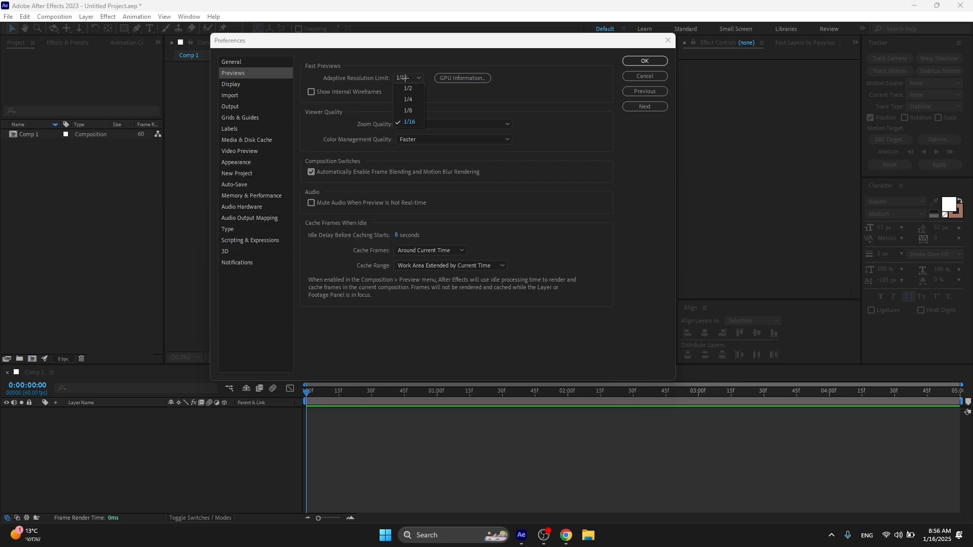
{"action": "left_click", "coordinate": [410, 122]}
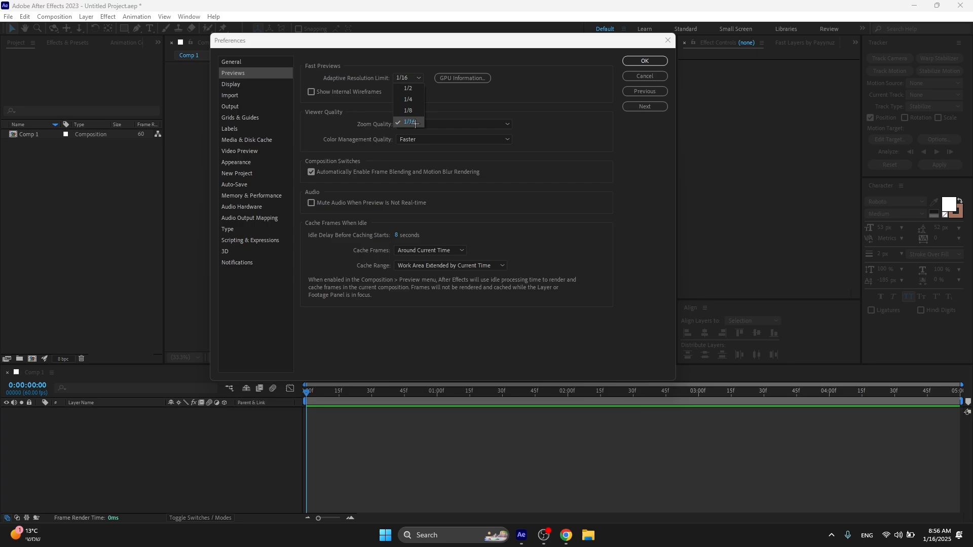
{"action": "left_click", "coordinate": [407, 122]}
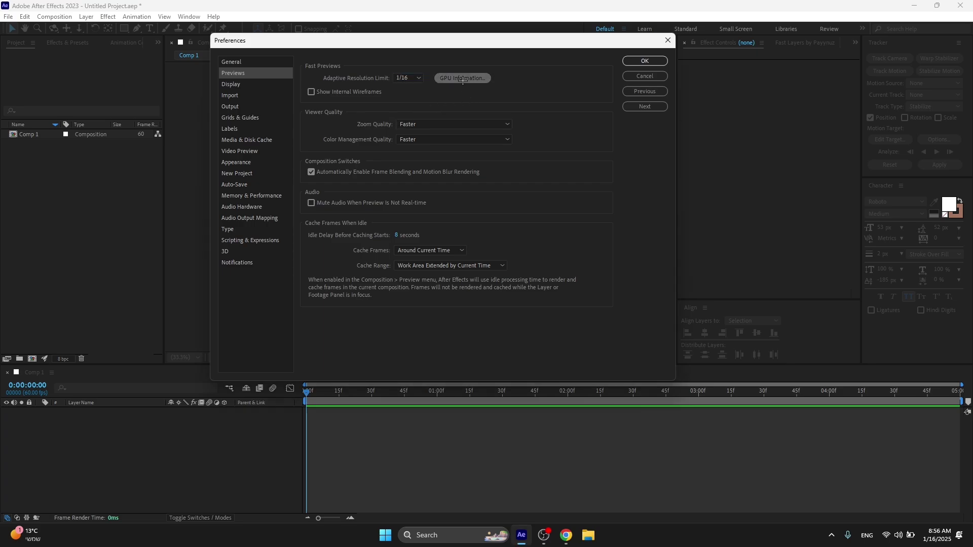
{"action": "left_click", "coordinate": [462, 78]}
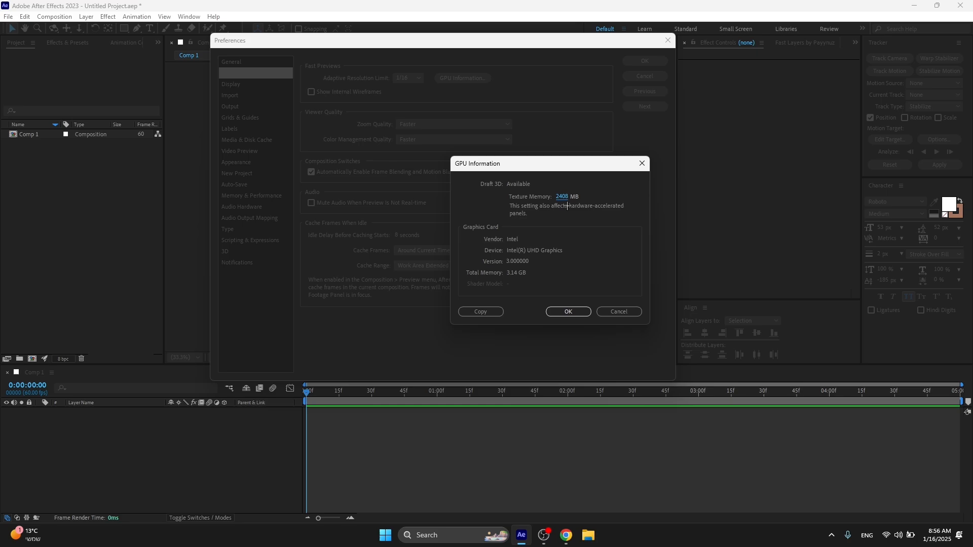
{"action": "mouse_move", "coordinate": [622, 221]}
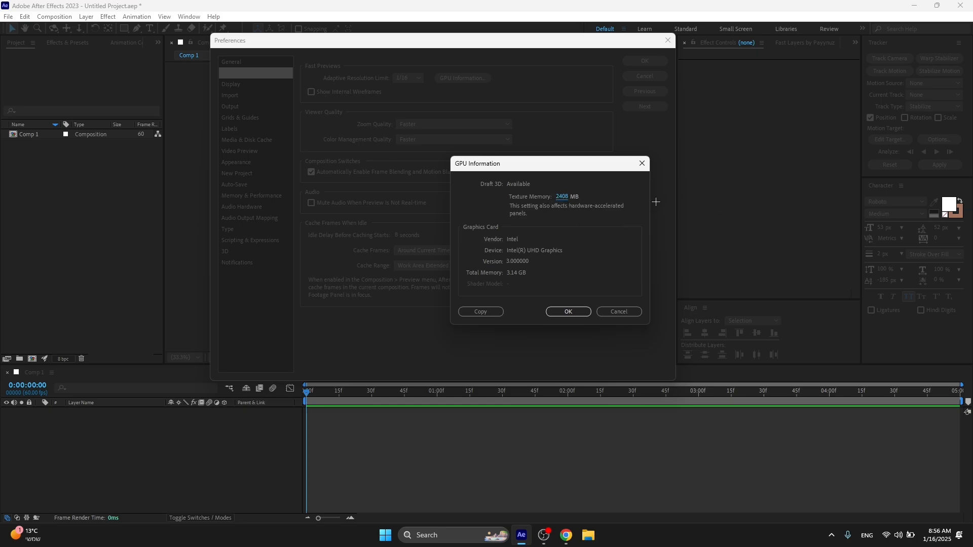
{"action": "mouse_move", "coordinate": [572, 268]}
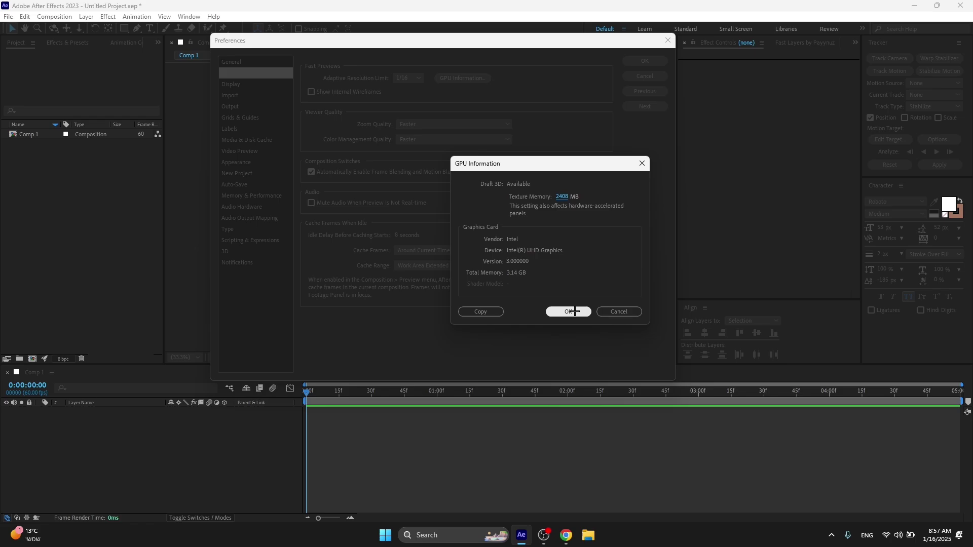
{"action": "left_click", "coordinate": [568, 312]}
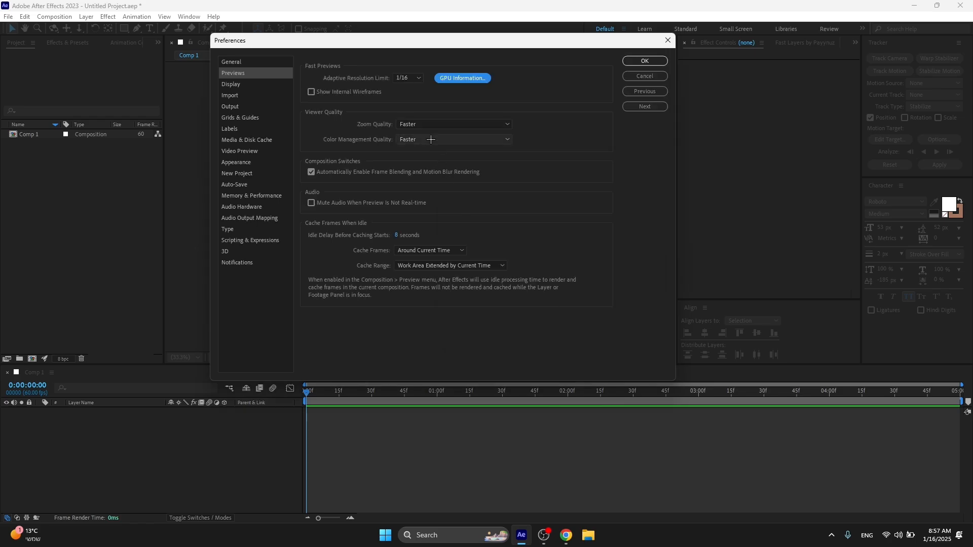
Try More Accurate colour quality, leave Zoom and Color Management Quality on Faster, then show Display.
{"action": "left_click", "coordinate": [453, 124]}
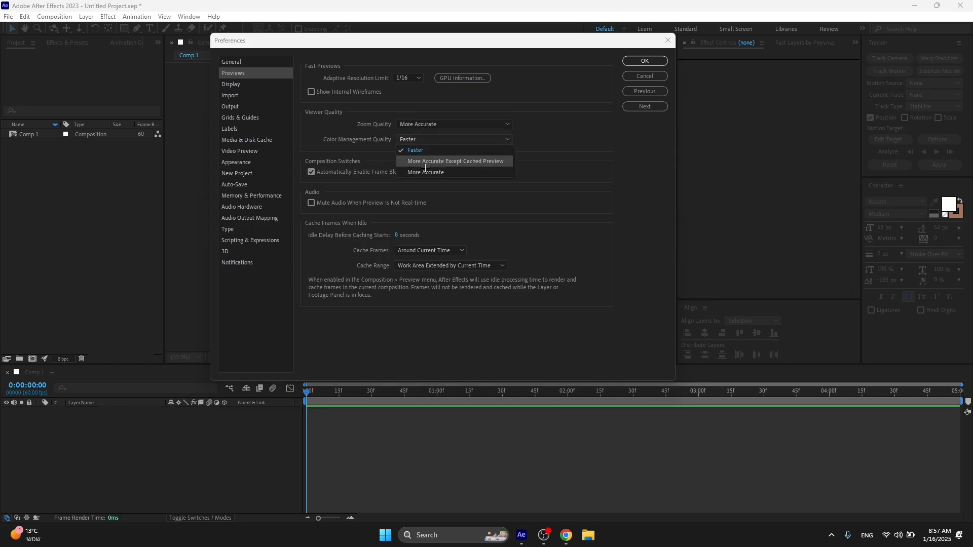
{"action": "left_click", "coordinate": [455, 160]}
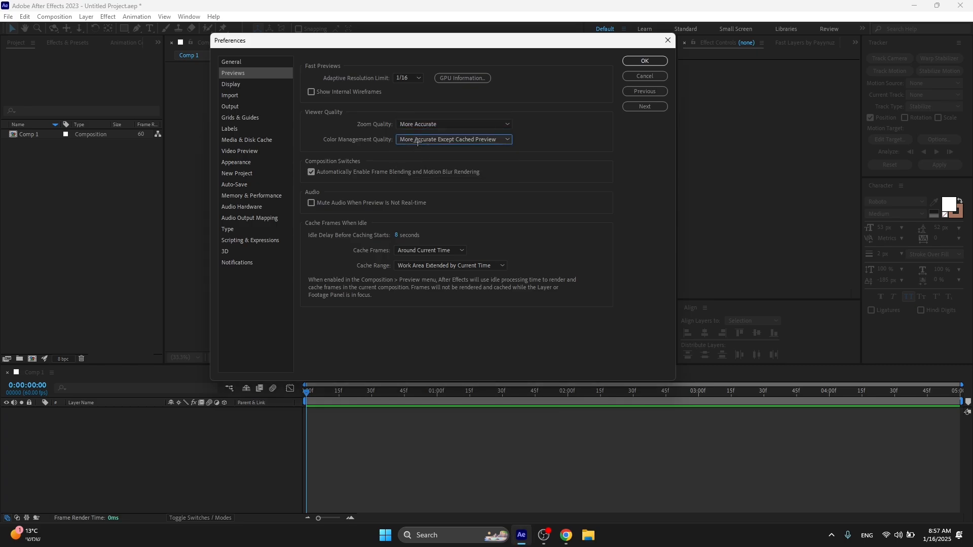
{"action": "left_click", "coordinate": [454, 139]}
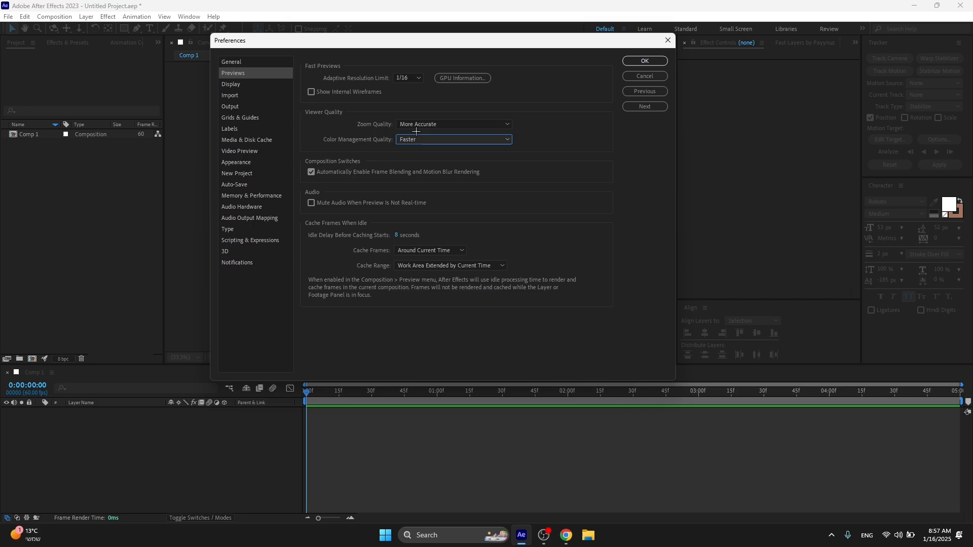
{"action": "left_click", "coordinate": [454, 124]}
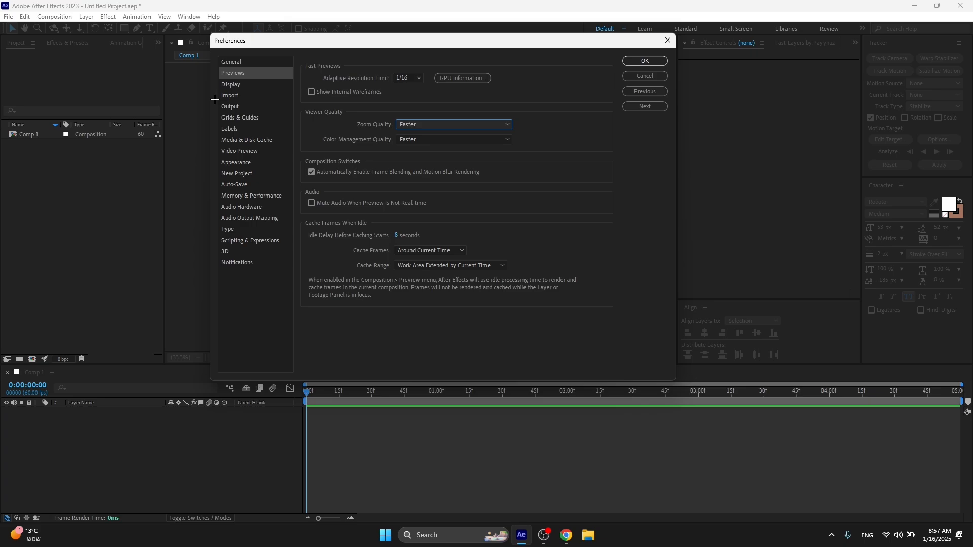
{"action": "left_click", "coordinate": [231, 84]}
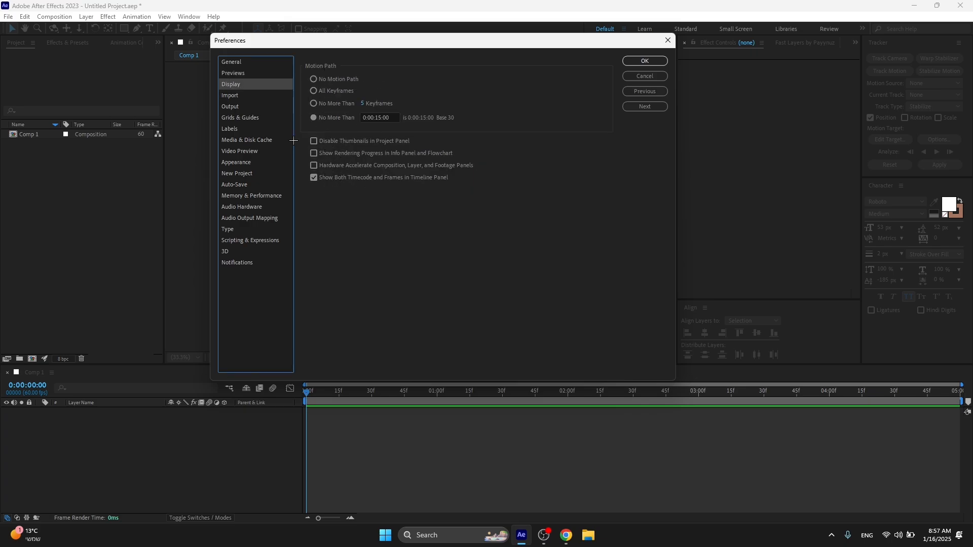
Browse the Import, Output and Labels preferences, ending on Media & Disk Cache.
{"action": "left_click", "coordinate": [229, 96]}
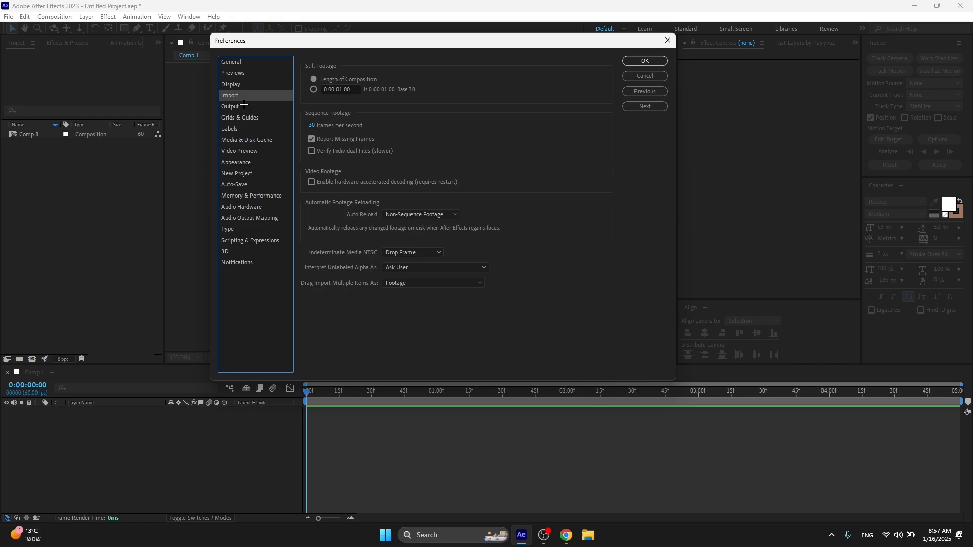
{"action": "left_click", "coordinate": [230, 107]}
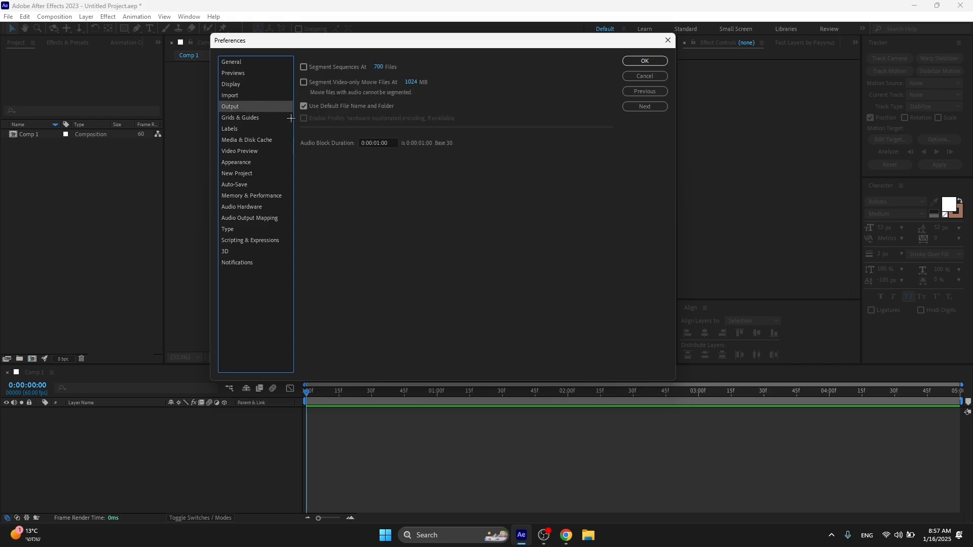
{"action": "left_click", "coordinate": [230, 128]}
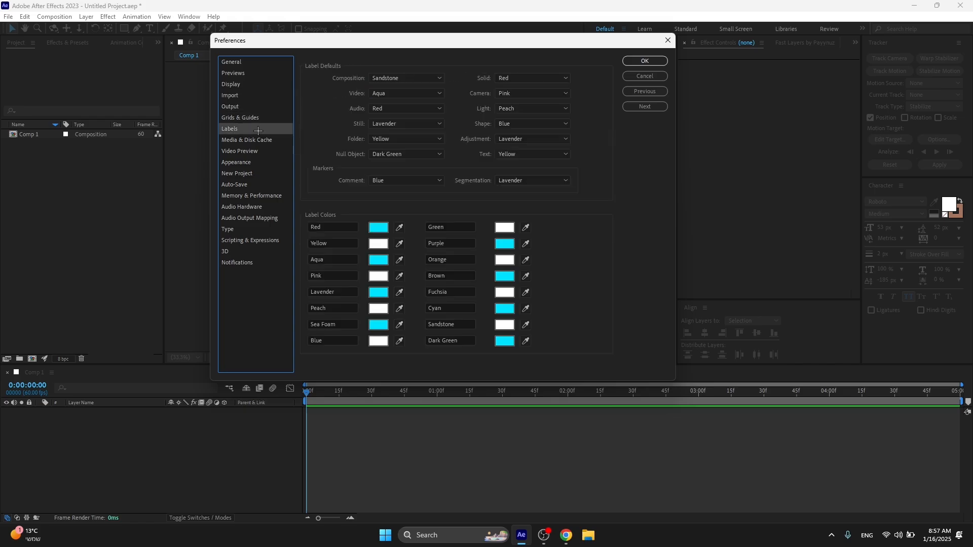
{"action": "left_click", "coordinate": [246, 139]}
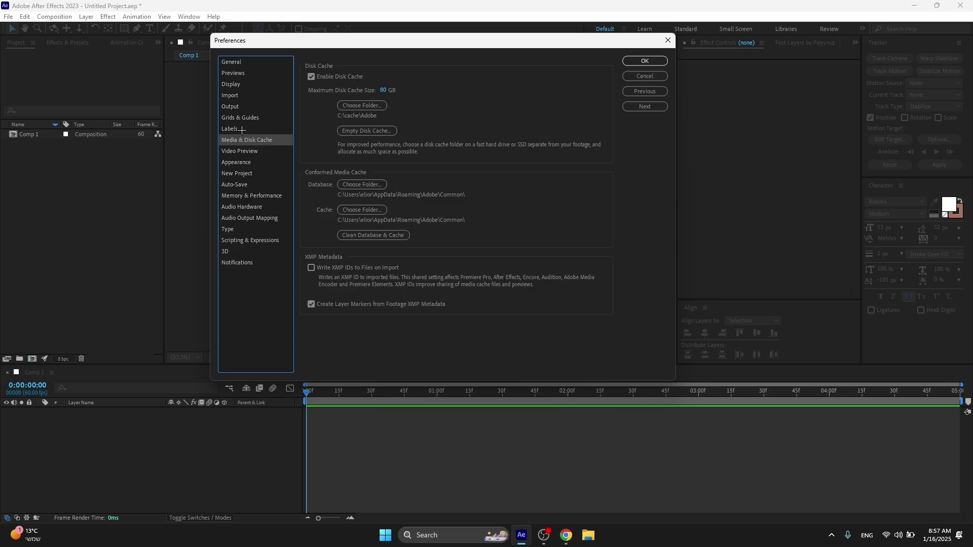
{"action": "left_click", "coordinate": [229, 129]}
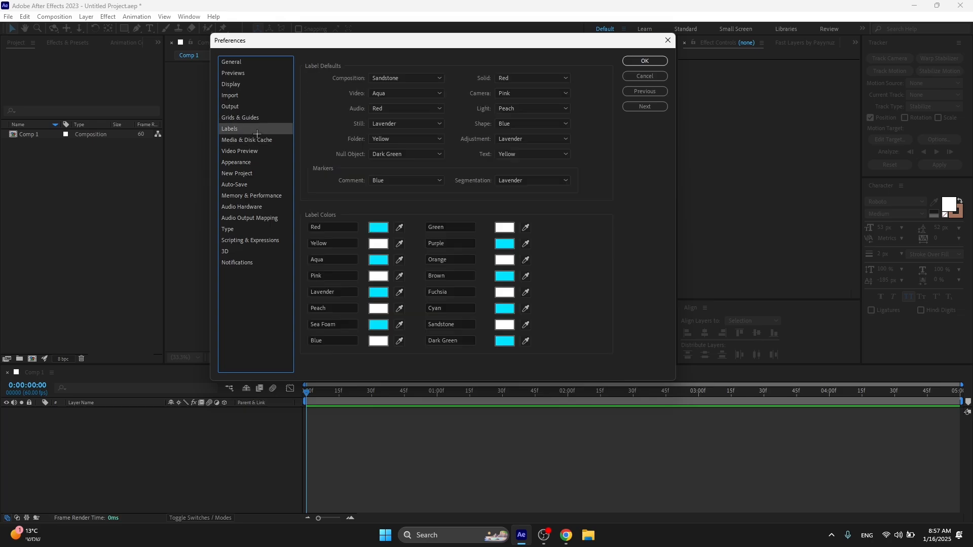
{"action": "left_click", "coordinate": [247, 139]}
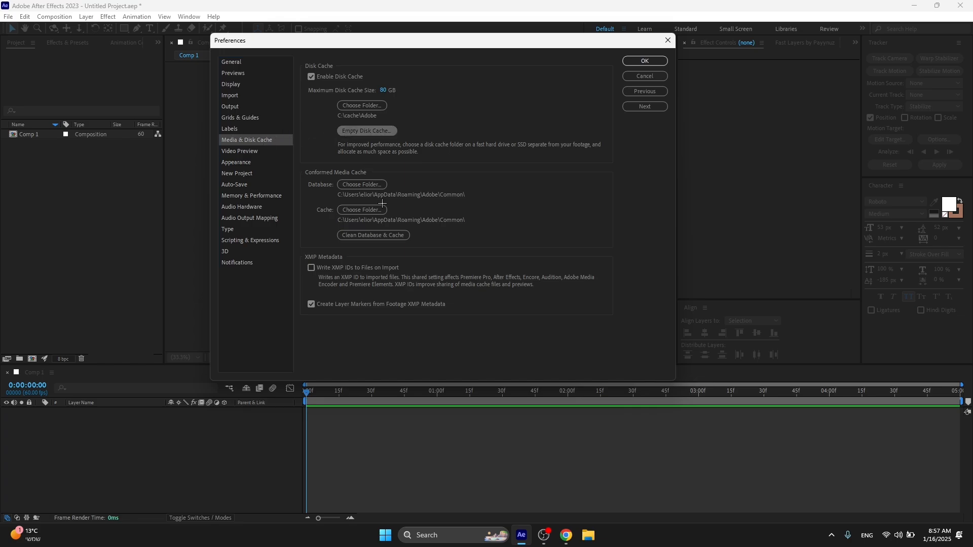
Empty the 20.3 GB disk cache and clean the media cache database and cache.
{"action": "left_click", "coordinate": [367, 131]}
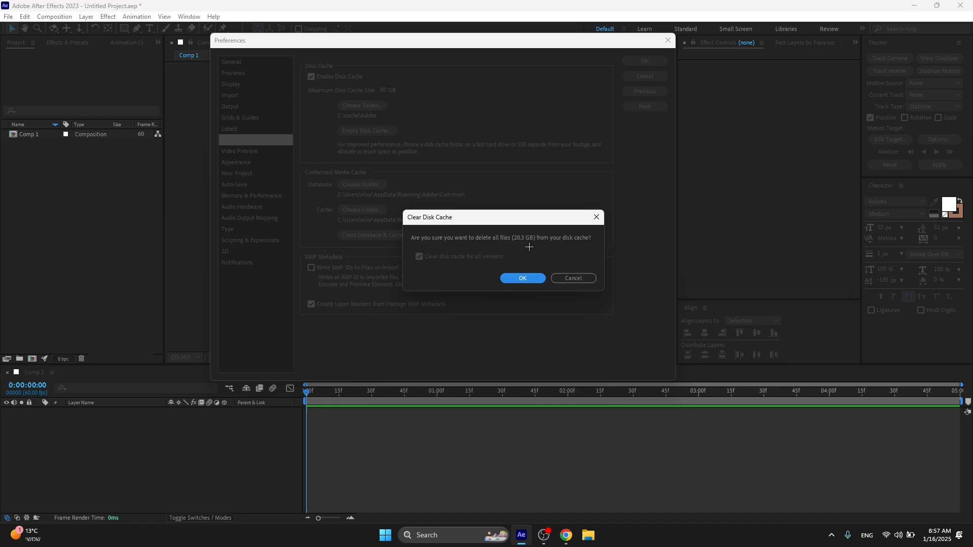
{"action": "mouse_move", "coordinate": [506, 249]}
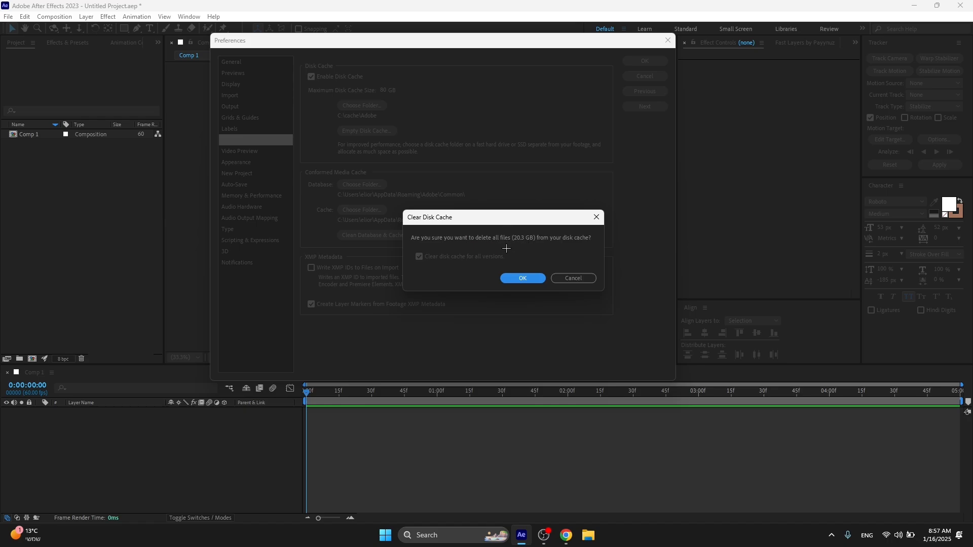
{"action": "mouse_move", "coordinate": [499, 244]}
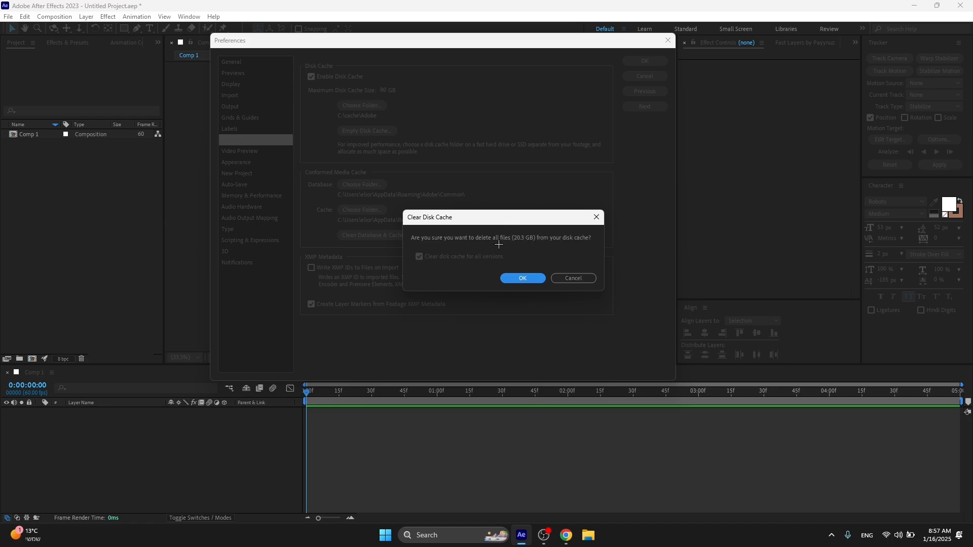
{"action": "mouse_move", "coordinate": [508, 234]}
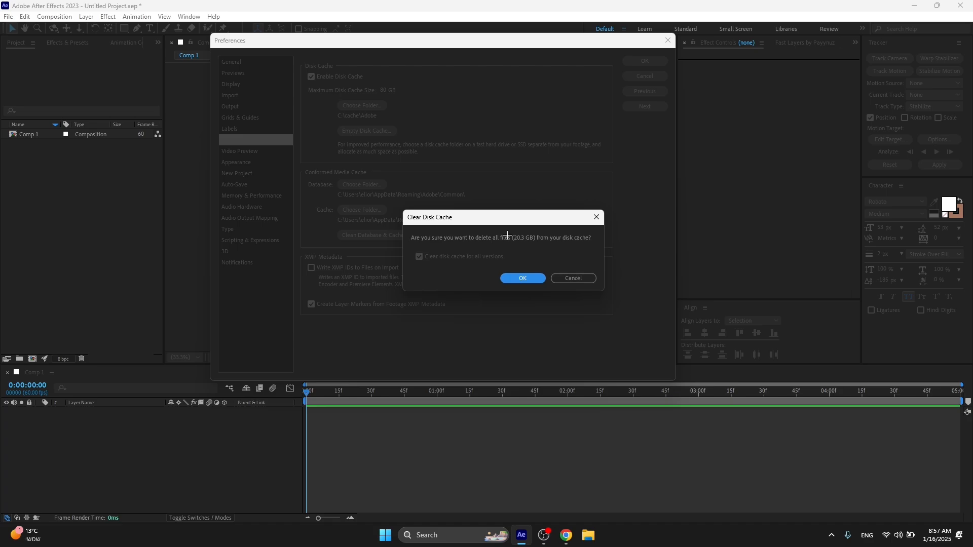
{"action": "mouse_move", "coordinate": [524, 264]}
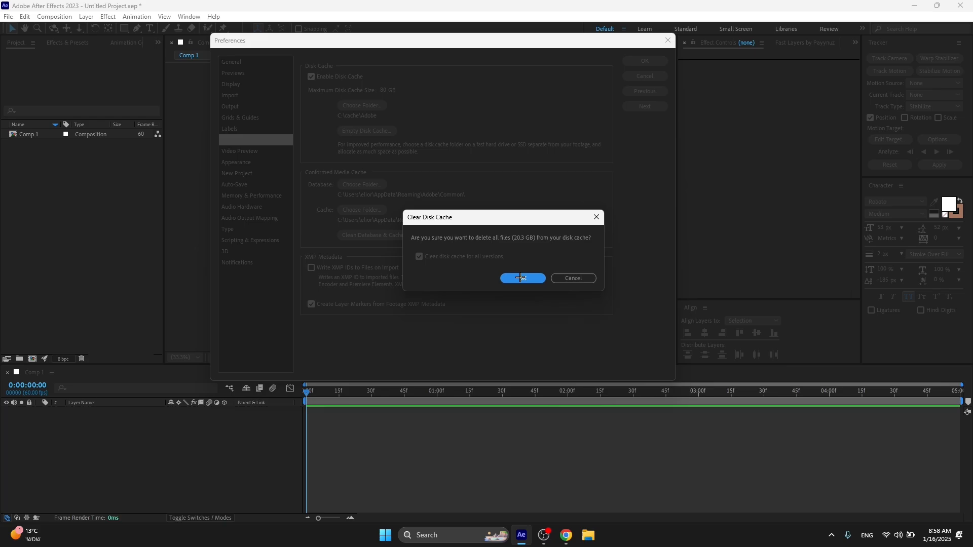
{"action": "left_click", "coordinate": [523, 278]}
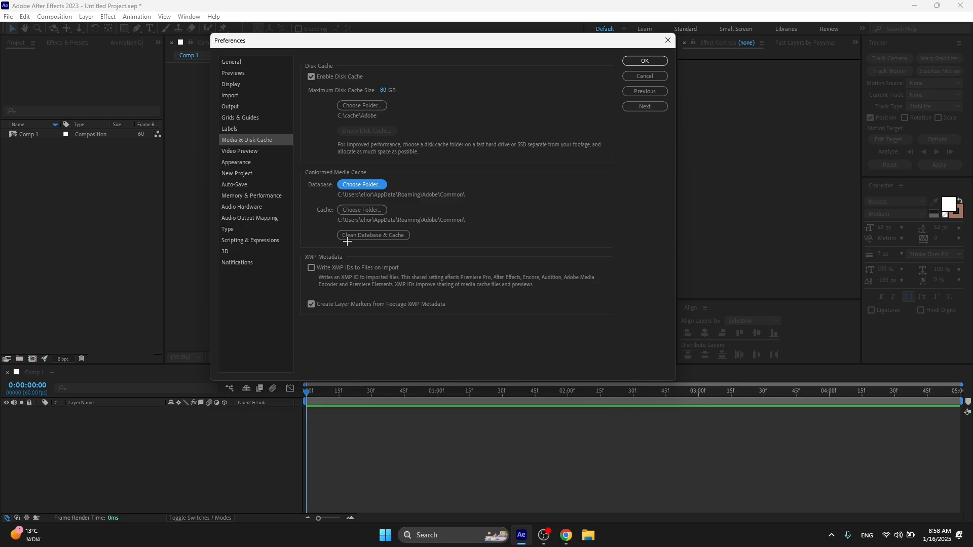
{"action": "left_click", "coordinate": [373, 235]}
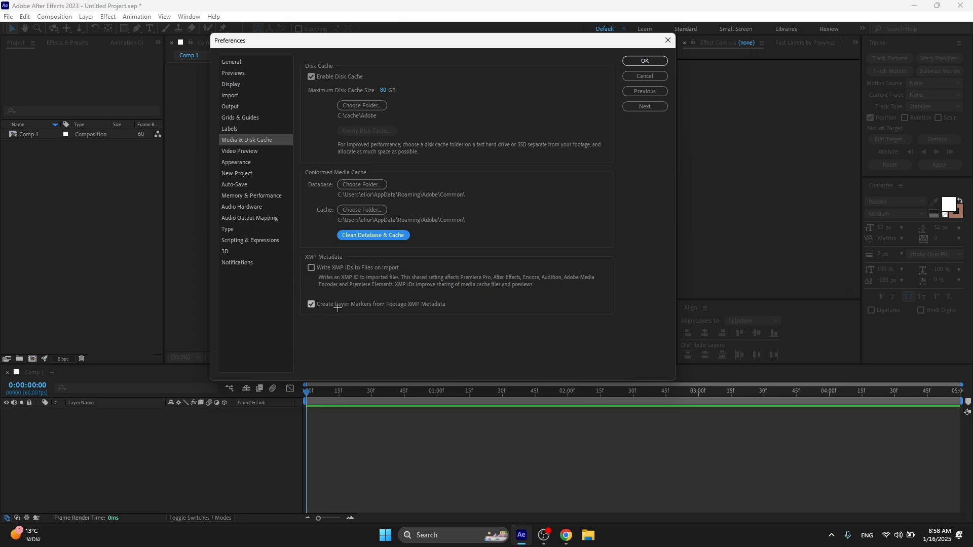
{"action": "left_click", "coordinate": [239, 151]}
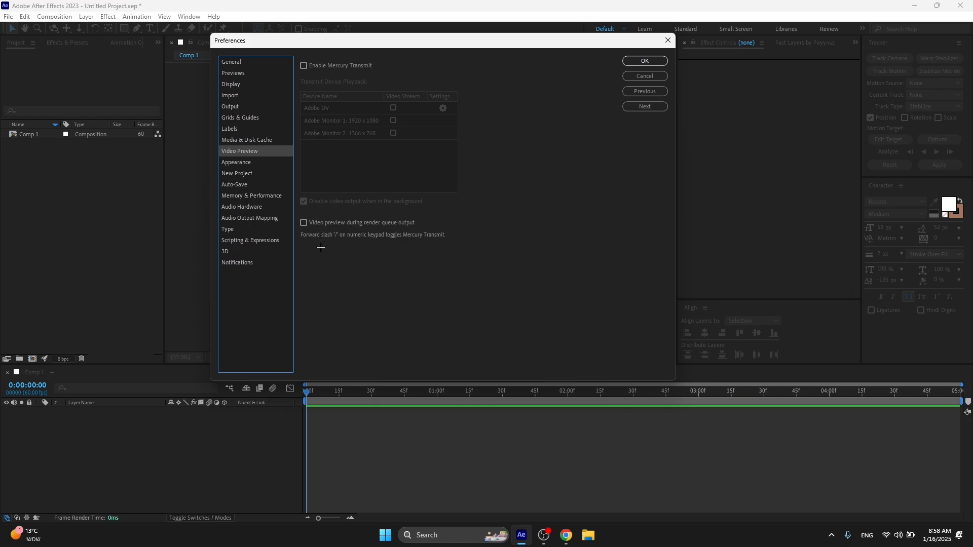
{"action": "mouse_move", "coordinate": [292, 177]}
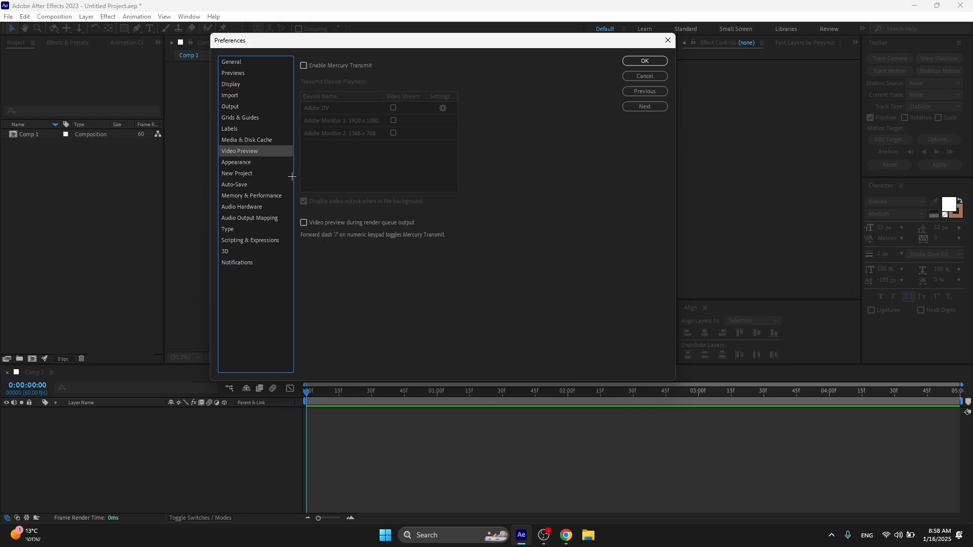
Page through Appearance and Auto-Save to the Memory & Performance preferences.
{"action": "left_click", "coordinate": [236, 162]}
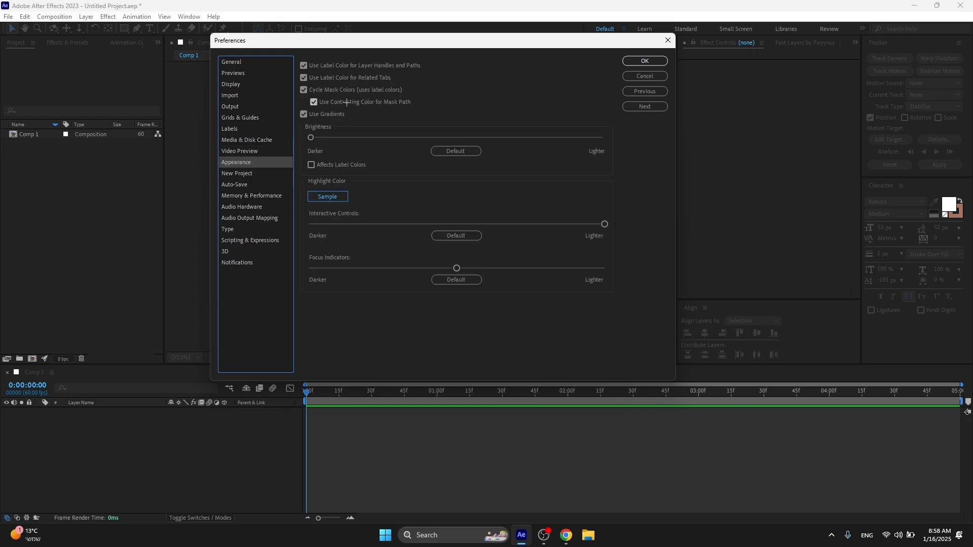
{"action": "left_click", "coordinate": [234, 185]}
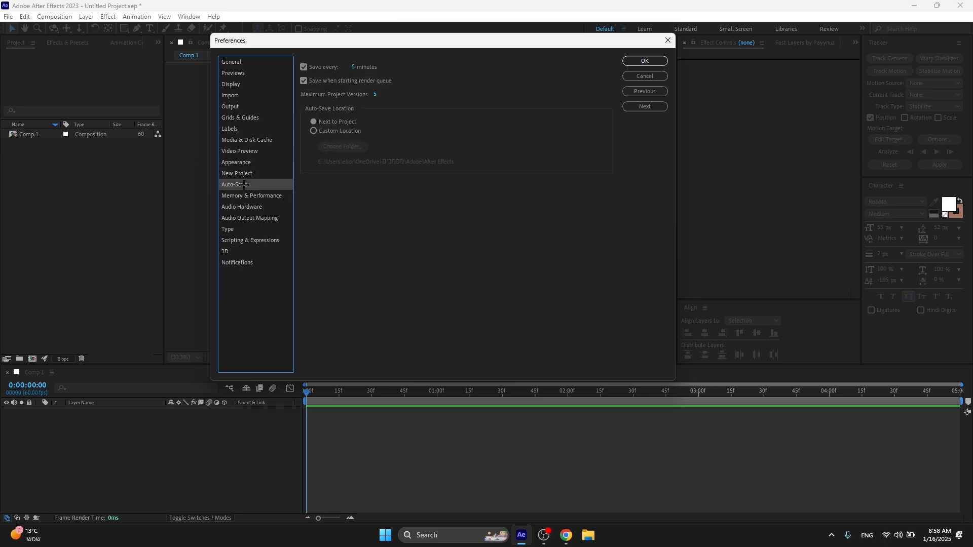
{"action": "left_click", "coordinate": [251, 195]}
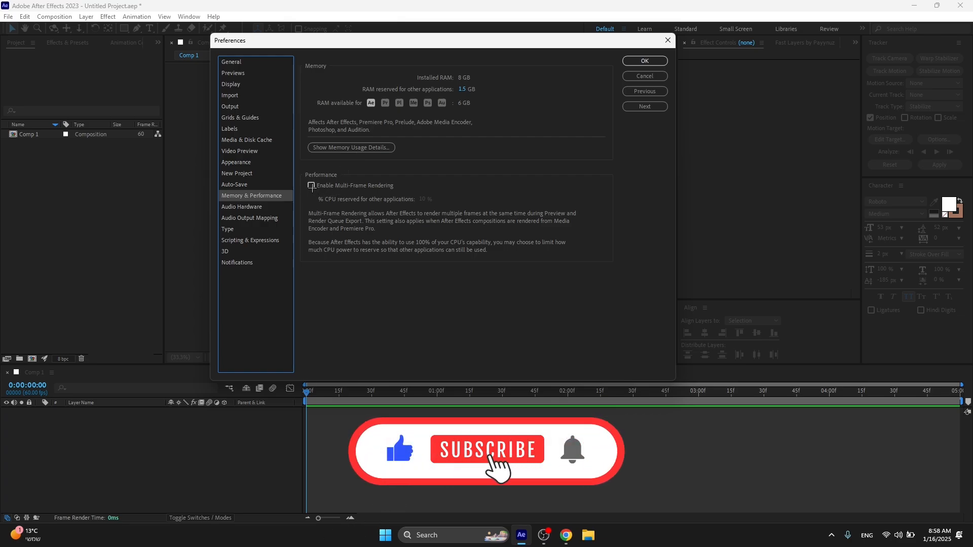
Leave Multi-Frame Rendering off and change the RAM reserved for other applications.
{"action": "left_click", "coordinate": [311, 186]}
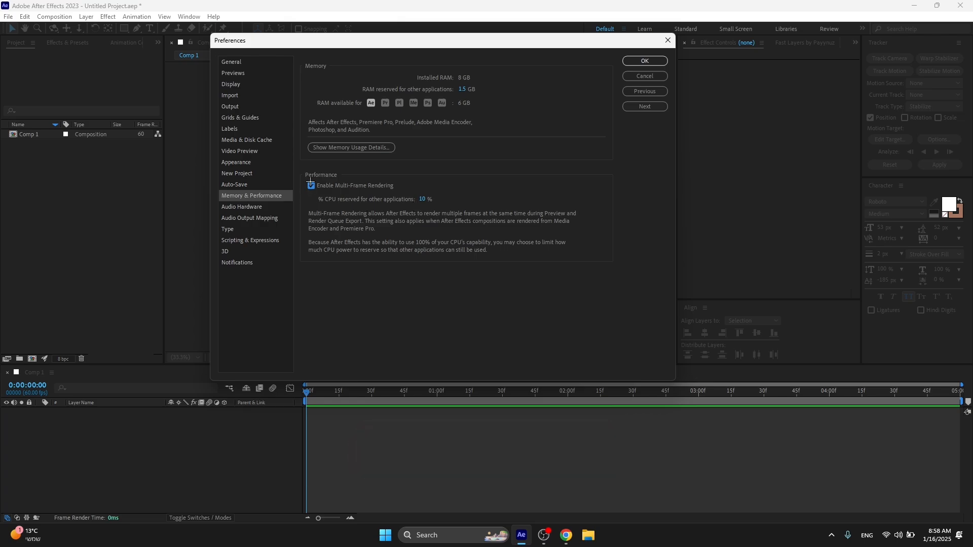
{"action": "left_click", "coordinate": [311, 185]}
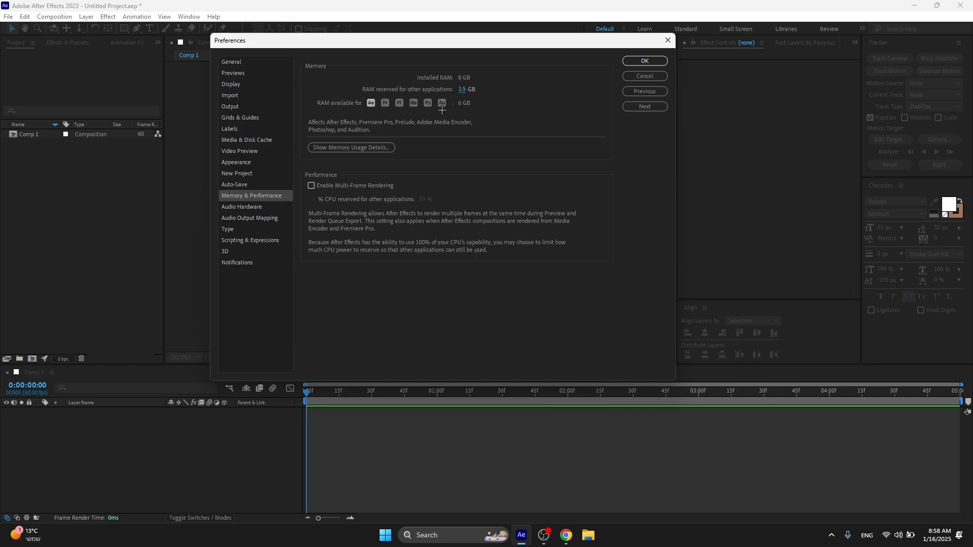
{"action": "mouse_move", "coordinate": [326, 110]}
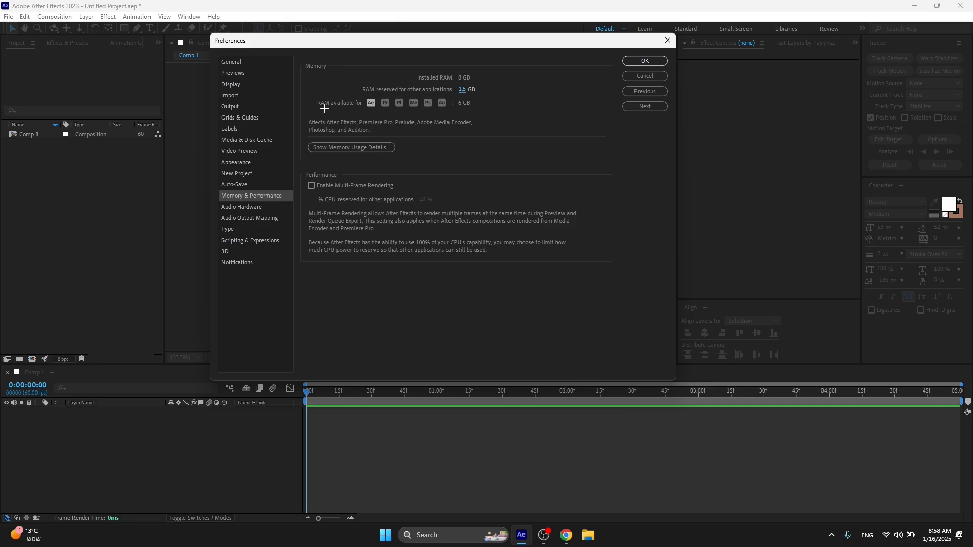
{"action": "left_click", "coordinate": [466, 89]}
{"action": "type", "text": "4"}
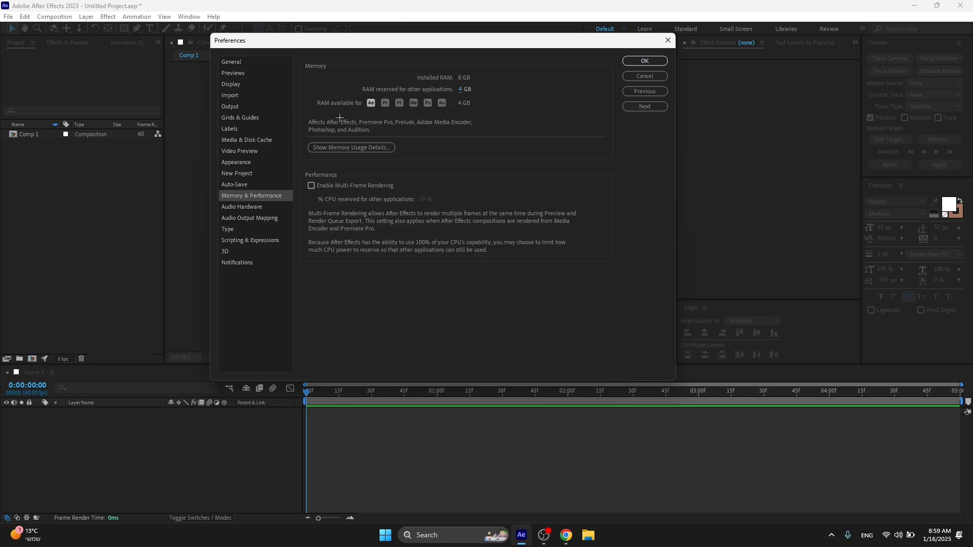
{"action": "mouse_move", "coordinate": [331, 112]}
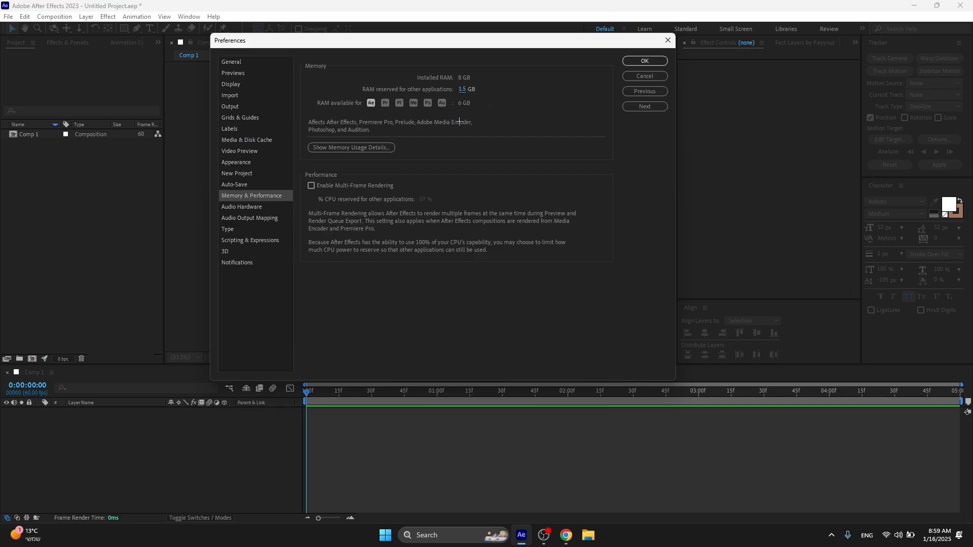
{"action": "mouse_move", "coordinate": [466, 113]}
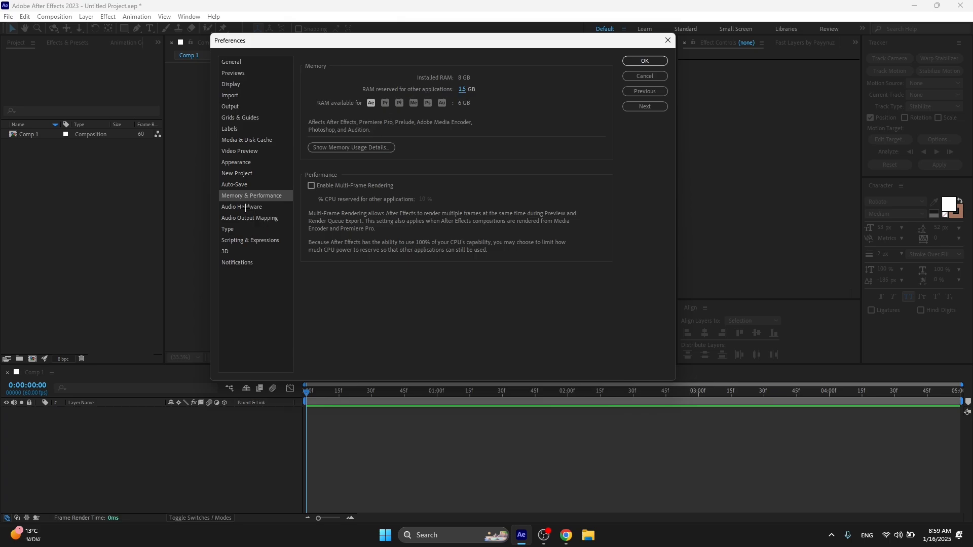
Browse 3D and Notifications, cancel Preferences, and reopen them with the hidden Secret category.
{"action": "left_click", "coordinate": [225, 251]}
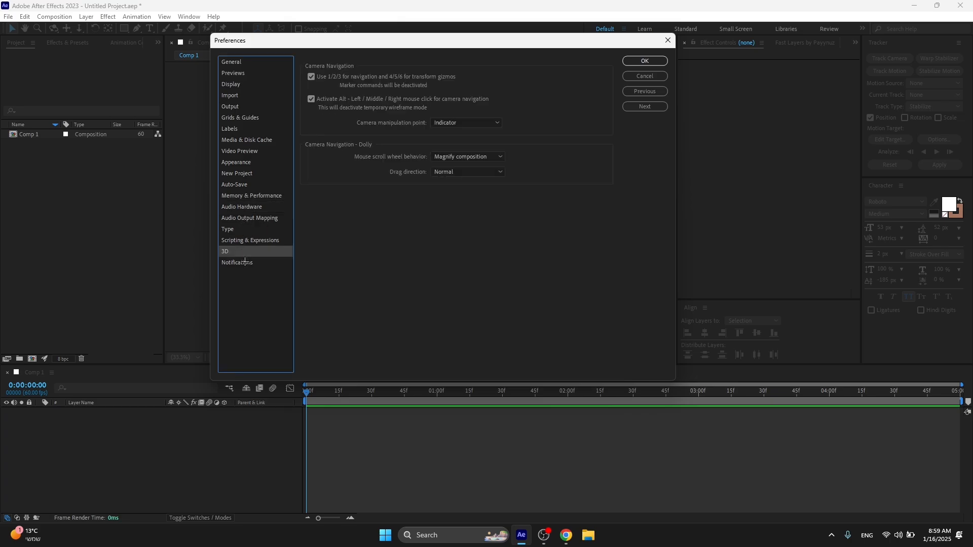
{"action": "left_click", "coordinate": [237, 262]}
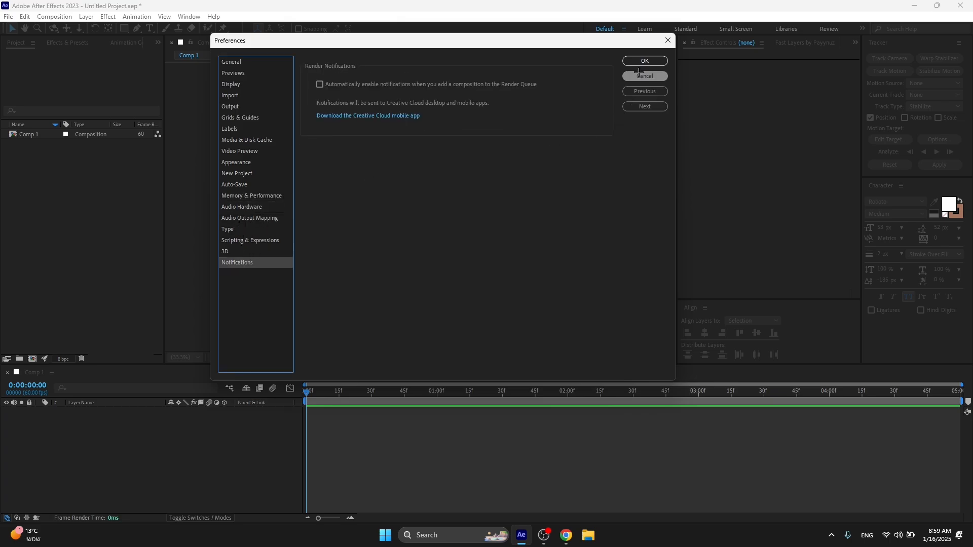
{"action": "left_click", "coordinate": [645, 76]}
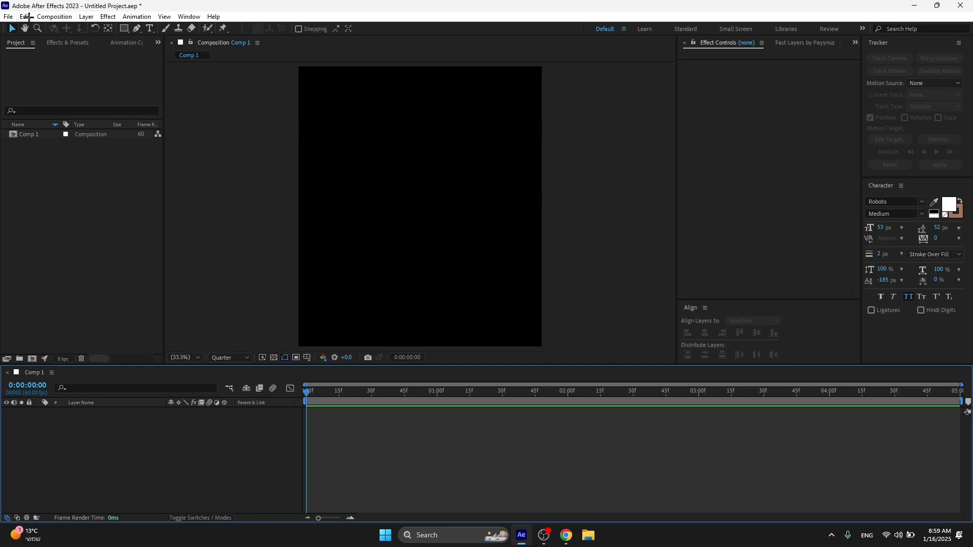
{"action": "left_click", "coordinate": [20, 17]}
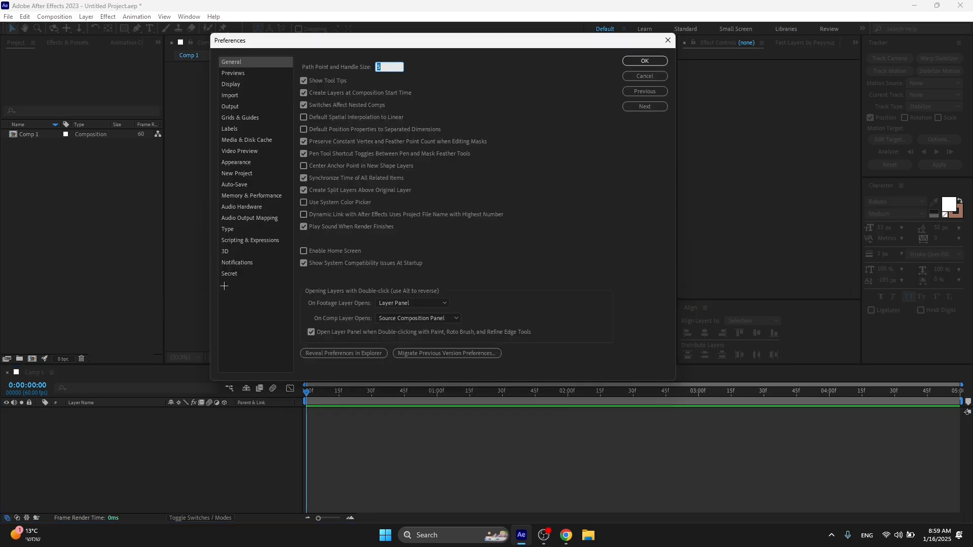
In Secret preferences, keep Disable Layer Cache on, purge every 2 frames, and apply.
{"action": "left_click", "coordinate": [229, 273]}
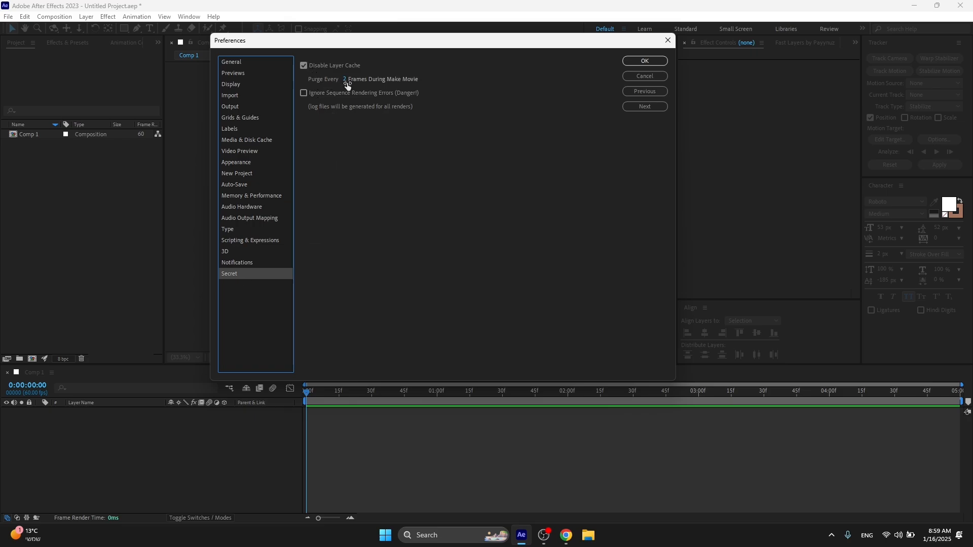
{"action": "left_click", "coordinate": [303, 65]}
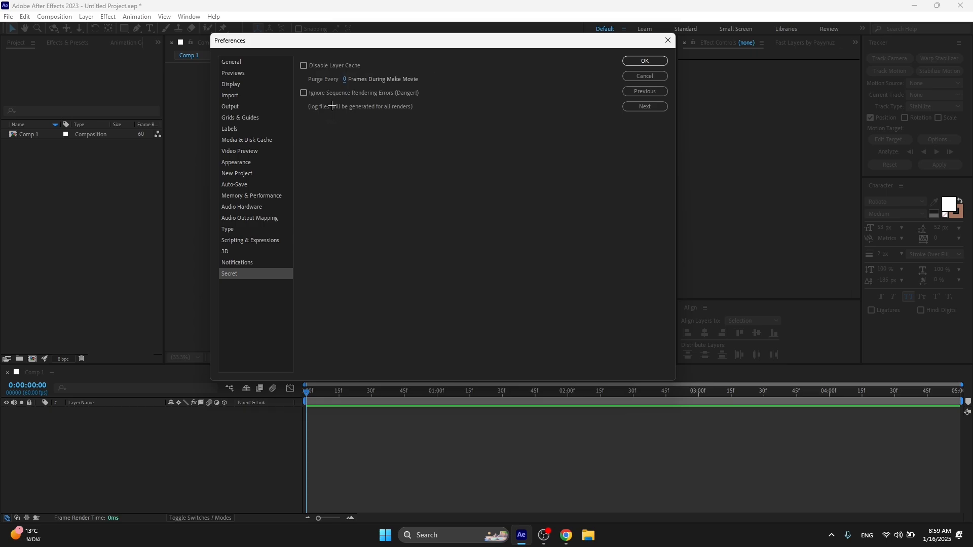
{"action": "left_click", "coordinate": [304, 65]}
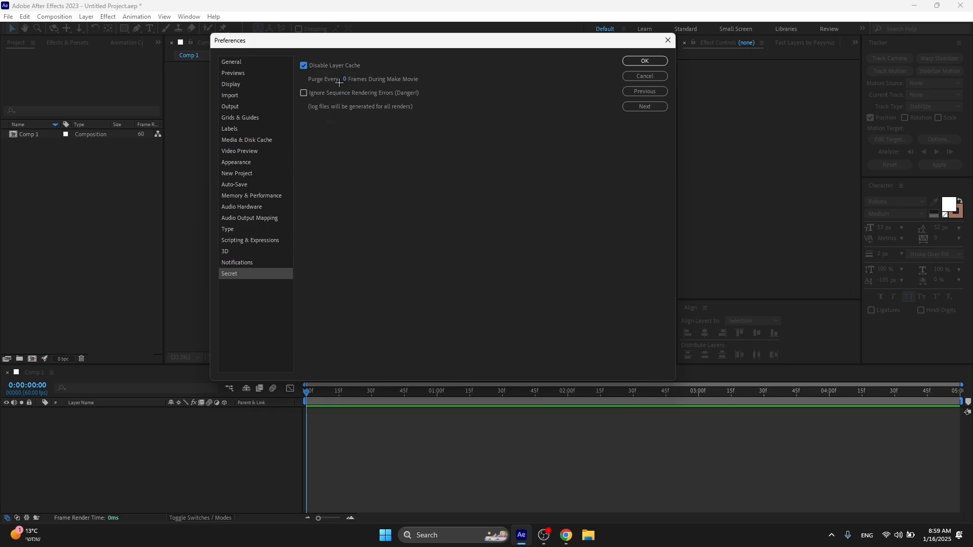
{"action": "type", "text": "2"}
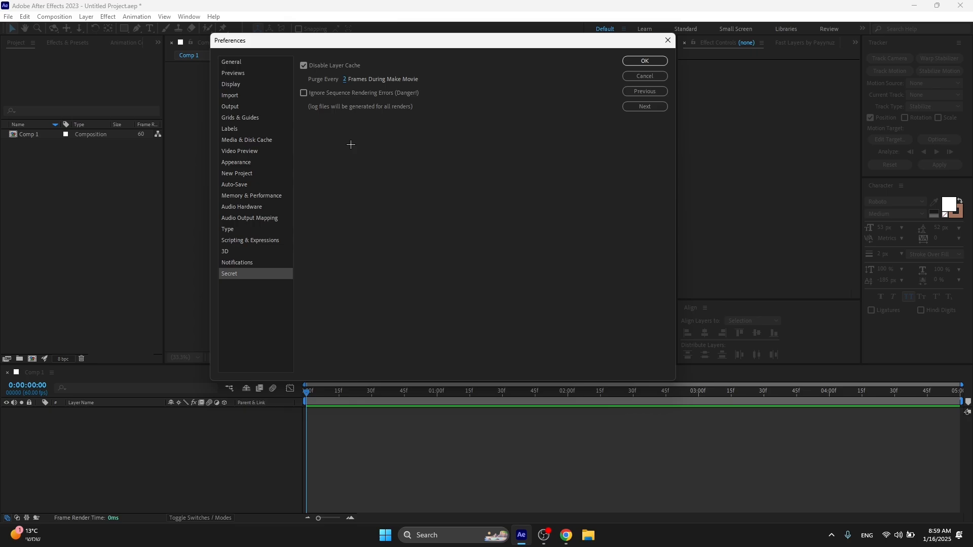
{"action": "mouse_move", "coordinate": [354, 156]}
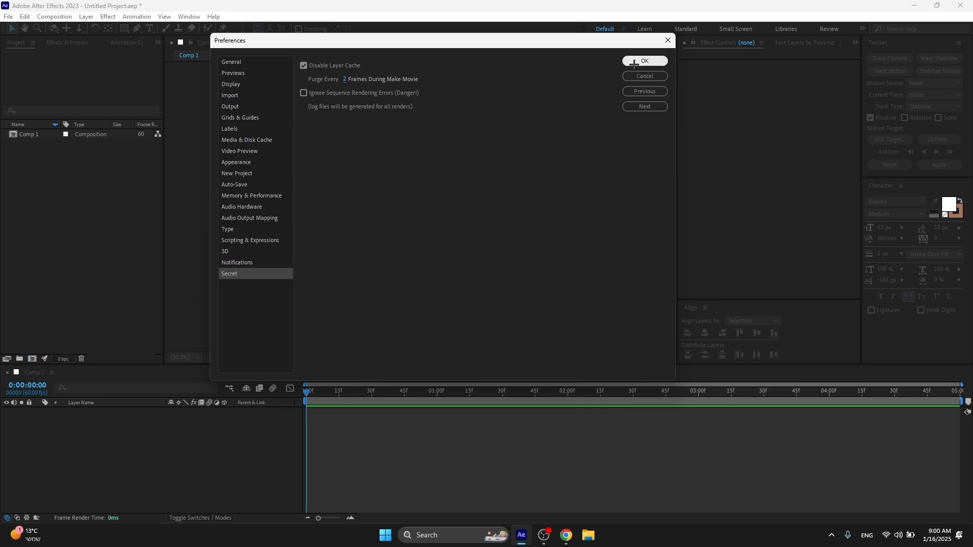
{"action": "left_click", "coordinate": [644, 60]}
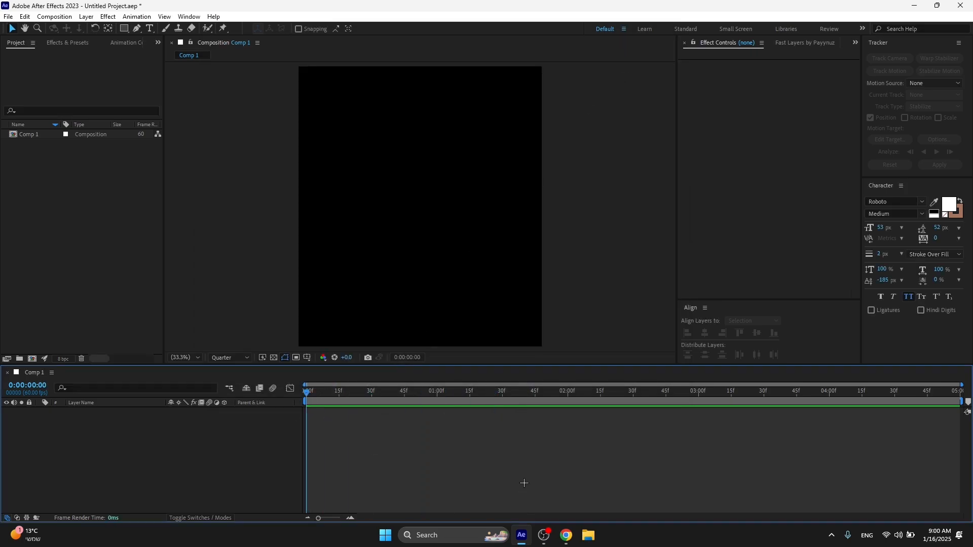
{"action": "left_click", "coordinate": [383, 535]}
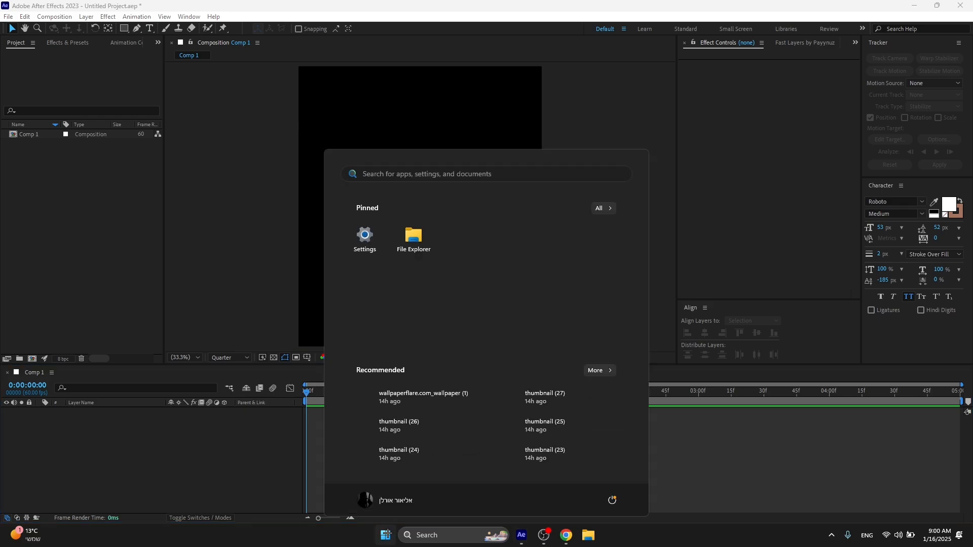